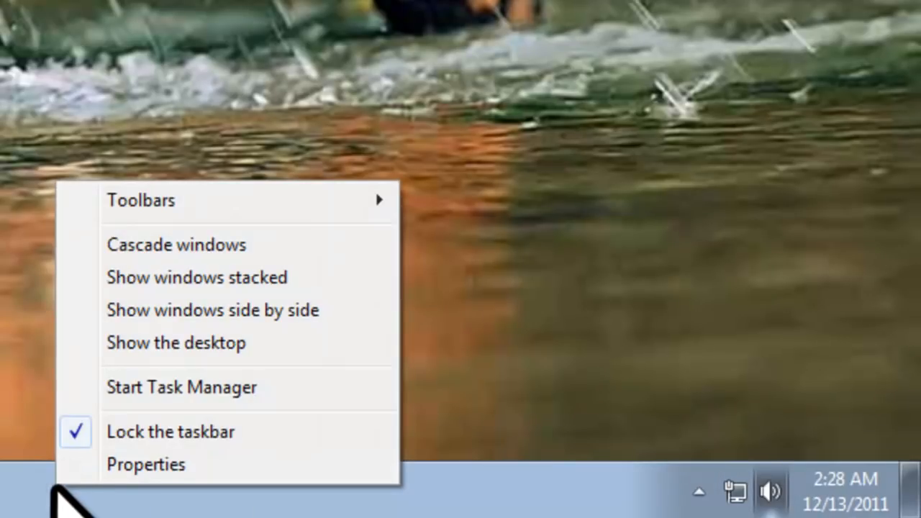
Start Task Manager from the taskbar and switch to its Performance tab
{"action": "left_click", "coordinate": [181, 387]}
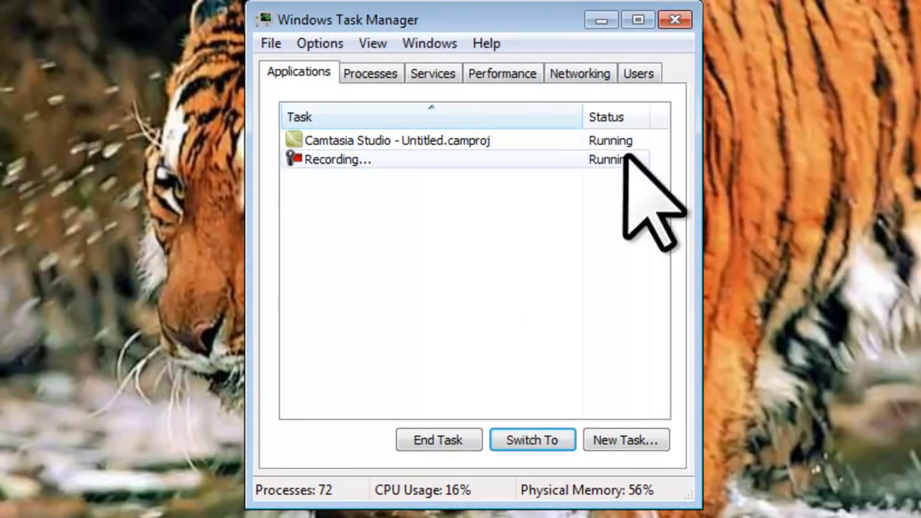
{"action": "left_click", "coordinate": [501, 73]}
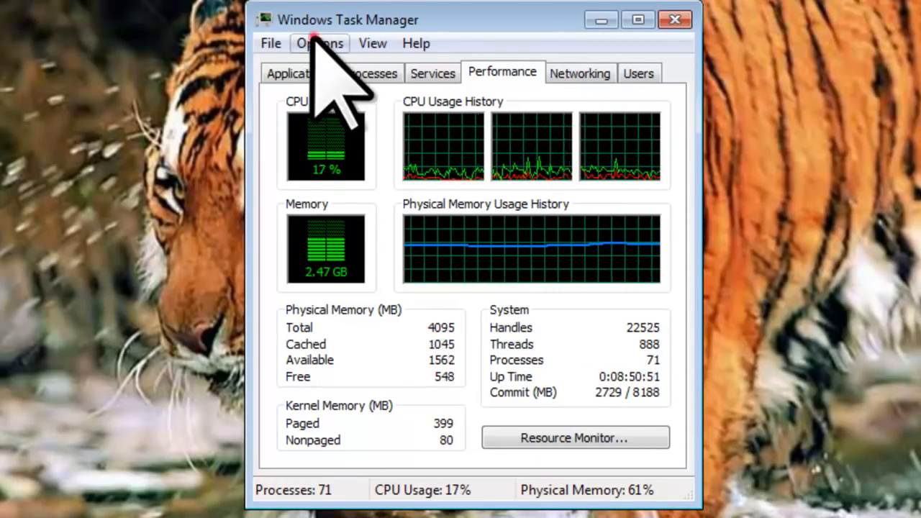
Open Task Manager's Options menu, then minimize the Task Manager window
{"action": "left_click", "coordinate": [320, 43]}
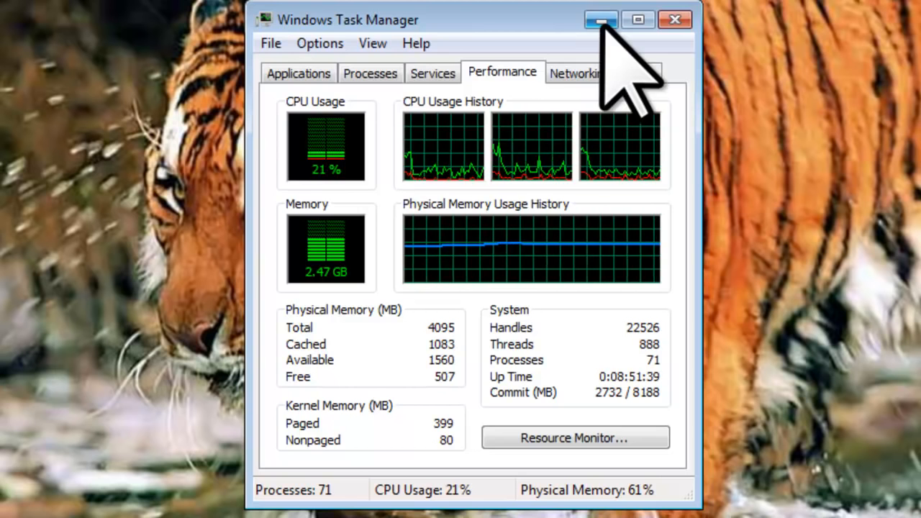
{"action": "left_click", "coordinate": [601, 20]}
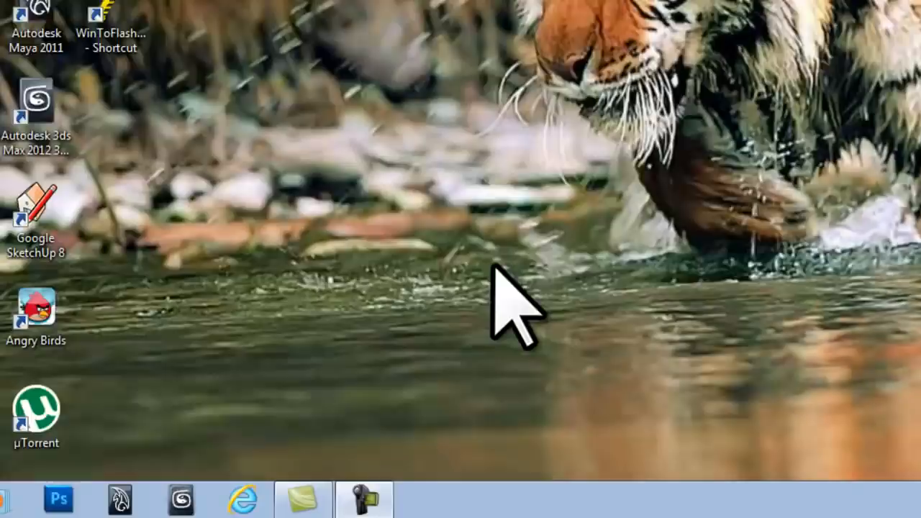
Launch Windows Explorer from Start > All Programs > Accessories
{"action": "left_click", "coordinate": [18, 499]}
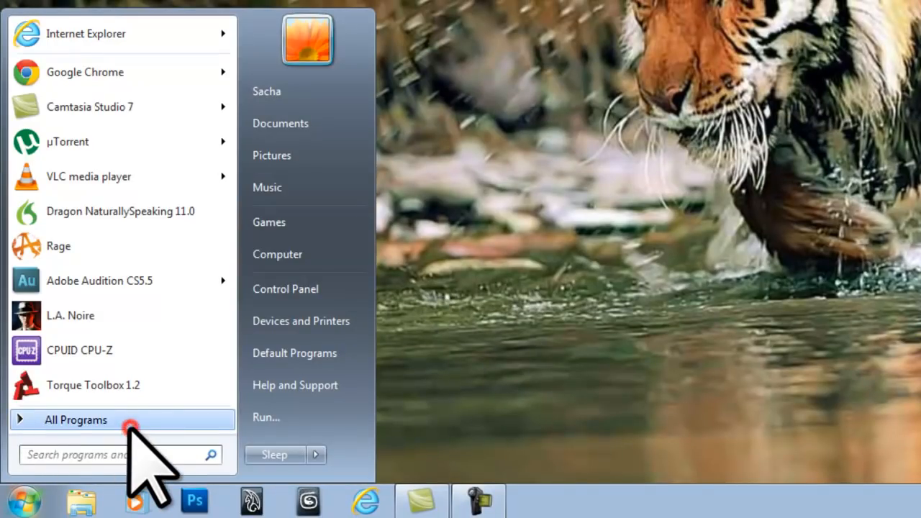
{"action": "left_click", "coordinate": [76, 419]}
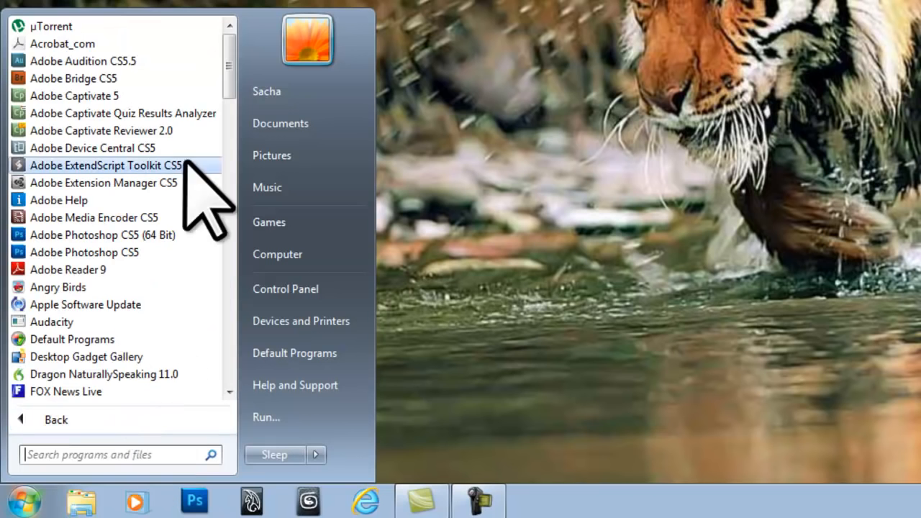
{"action": "scroll", "scroll_direction": "down", "scroll_amount": 3}
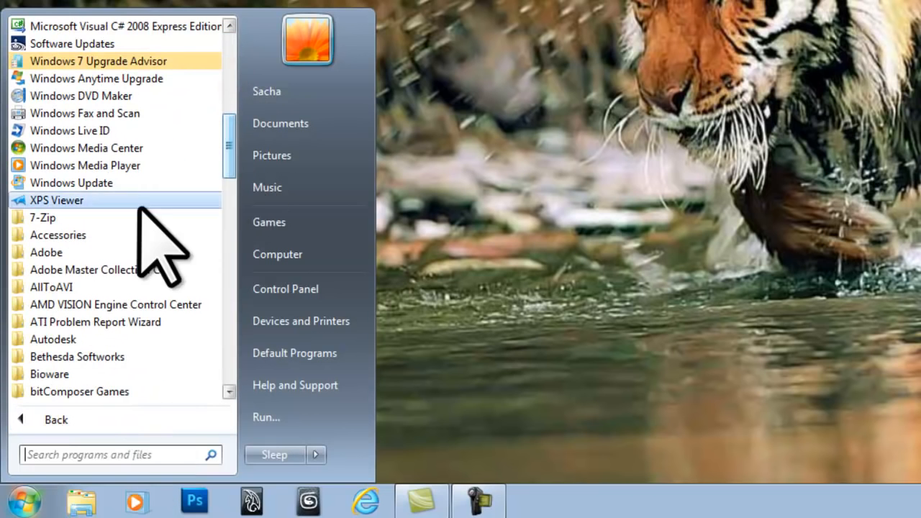
{"action": "left_click", "coordinate": [58, 235]}
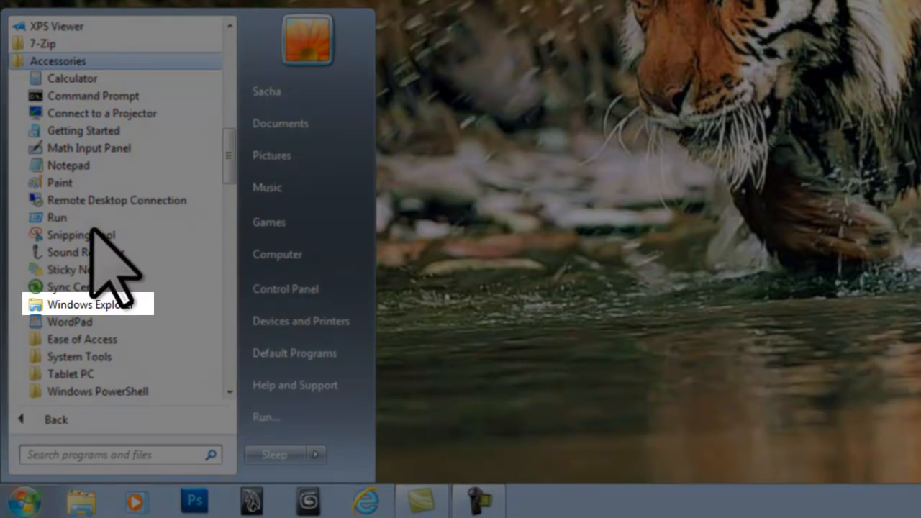
{"action": "mouse_move", "coordinate": [108, 304]}
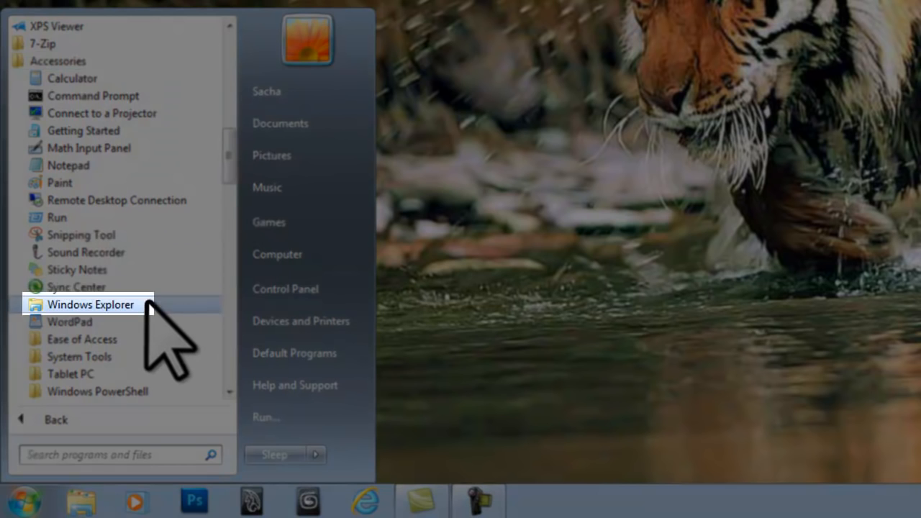
{"action": "left_click", "coordinate": [91, 303]}
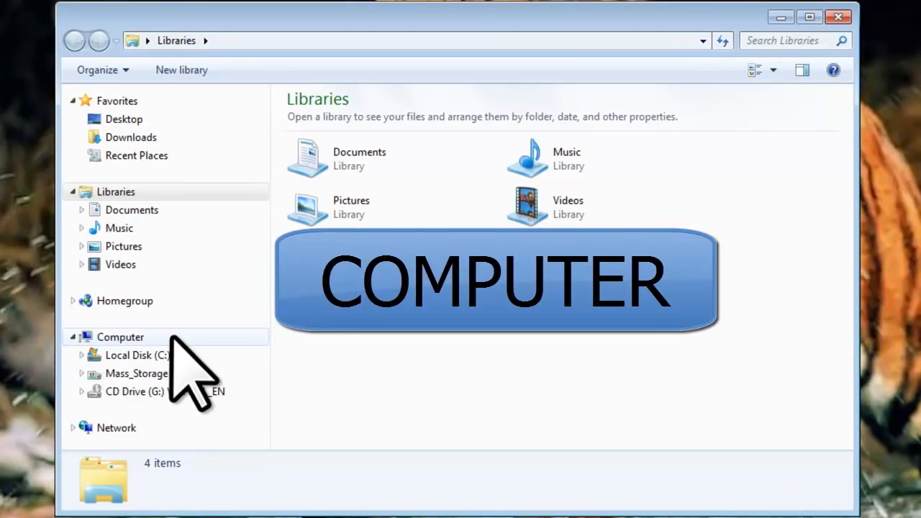
Browse to C:\Windows\System32 and scroll the file list down to taskmgr.exe
{"action": "left_click", "coordinate": [137, 355]}
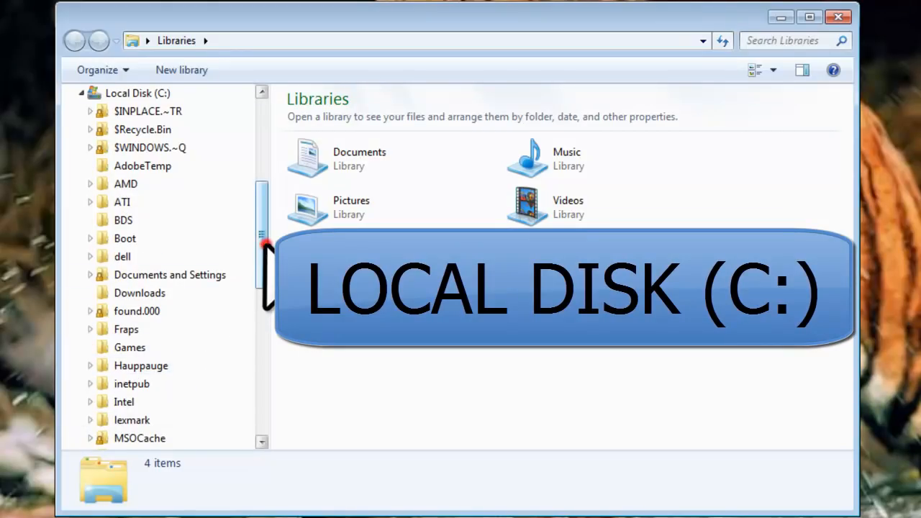
{"action": "scroll", "scroll_direction": "down", "scroll_amount": 3}
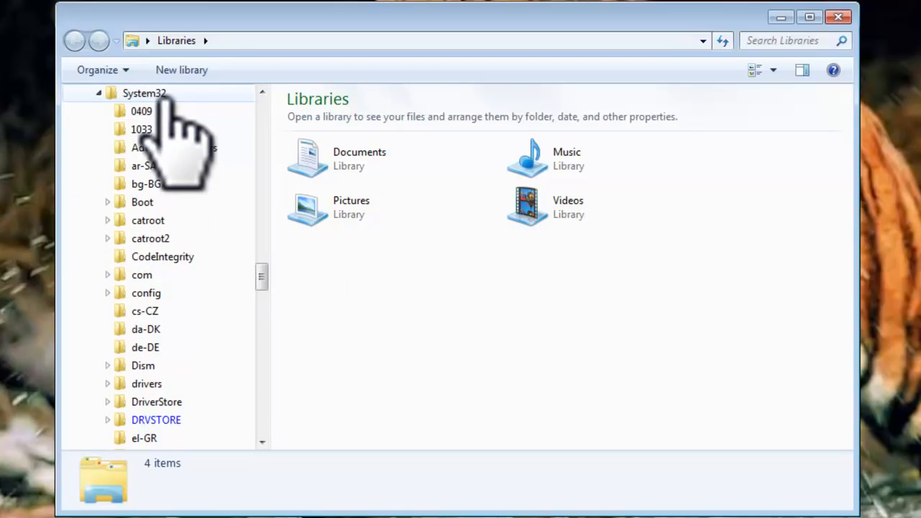
{"action": "left_click", "coordinate": [144, 93]}
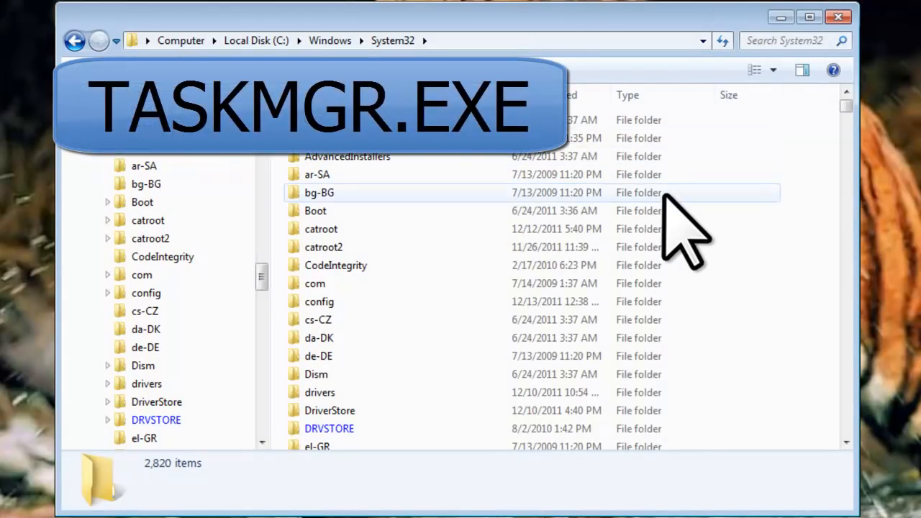
{"action": "scroll", "scroll_direction": "down", "scroll_amount": 3}
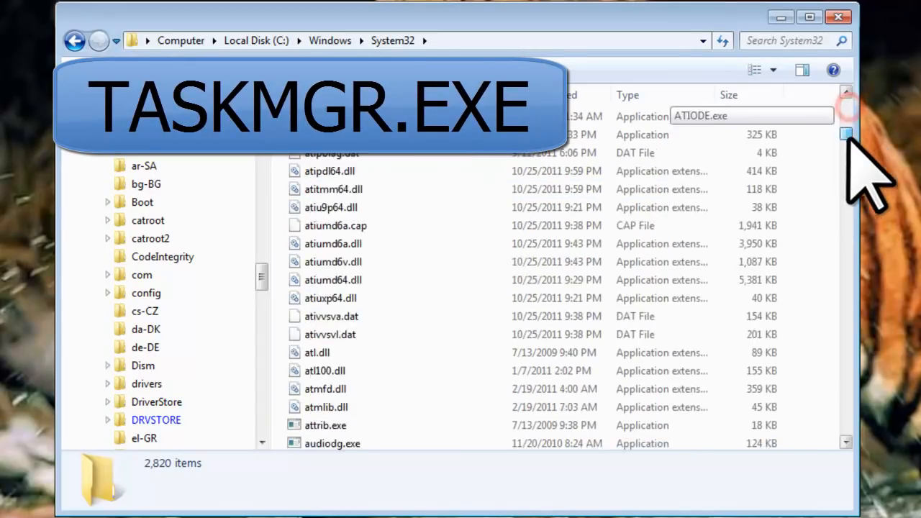
{"action": "scroll", "scroll_direction": "down", "scroll_amount": 3}
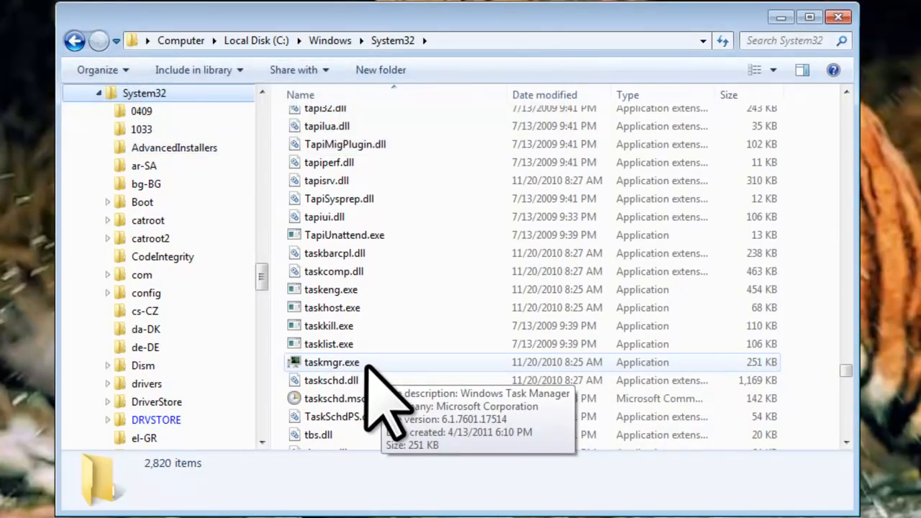
Create a shortcut to taskmgr.exe and rename it 'Windows Task Manager'
{"action": "right_click", "coordinate": [332, 362]}
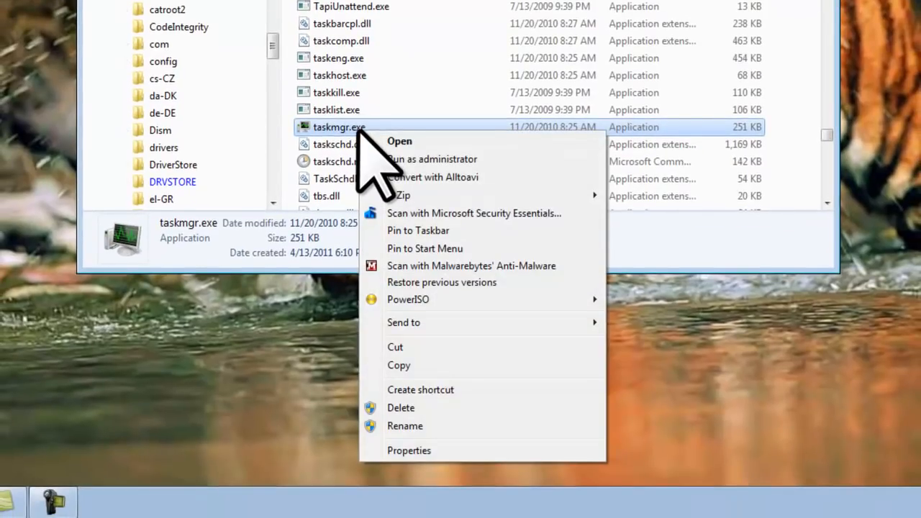
{"action": "mouse_move", "coordinate": [432, 390]}
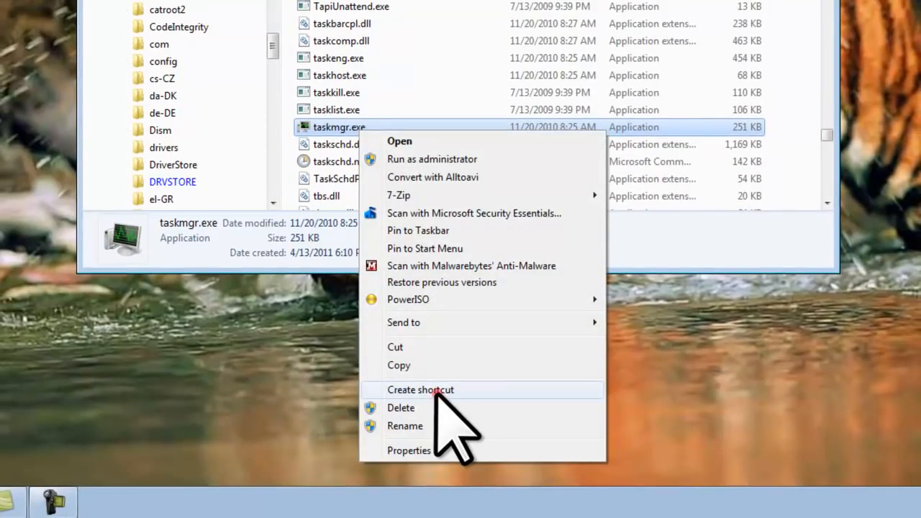
{"action": "left_click", "coordinate": [421, 390]}
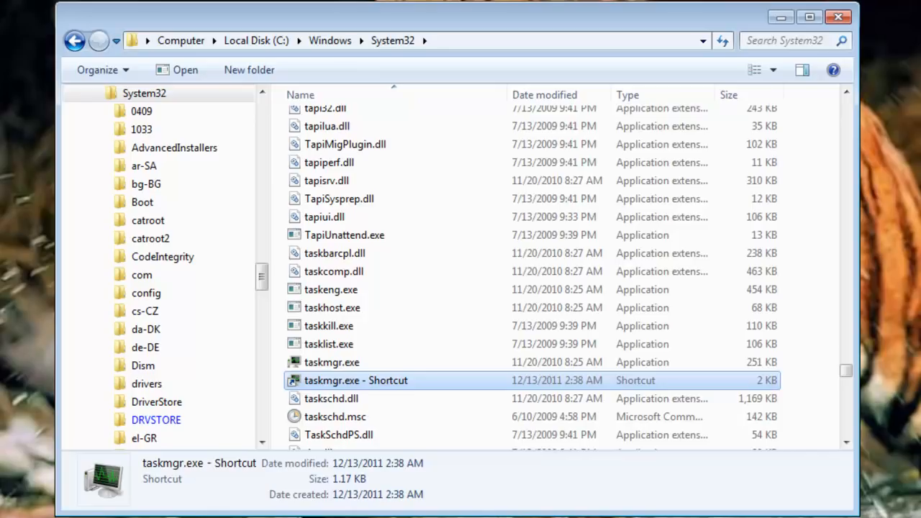
{"action": "mouse_move", "coordinate": [432, 418]}
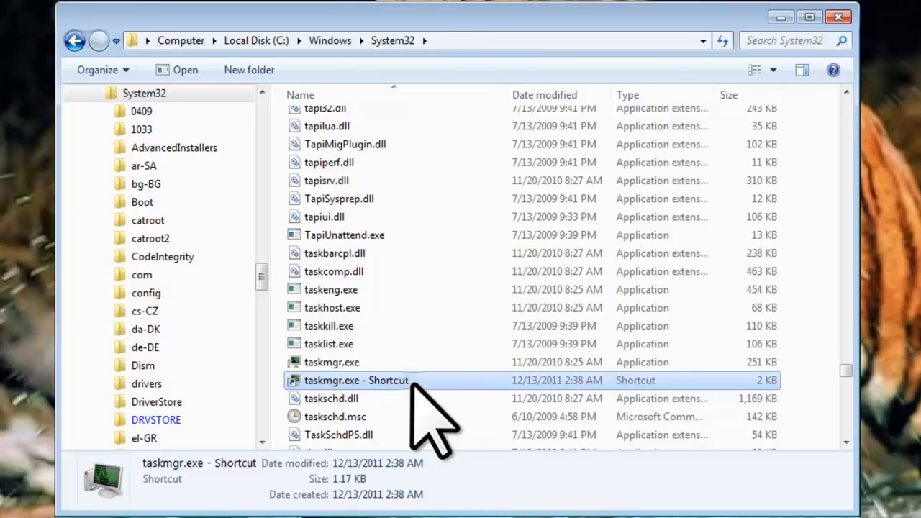
{"action": "right_click", "coordinate": [357, 379]}
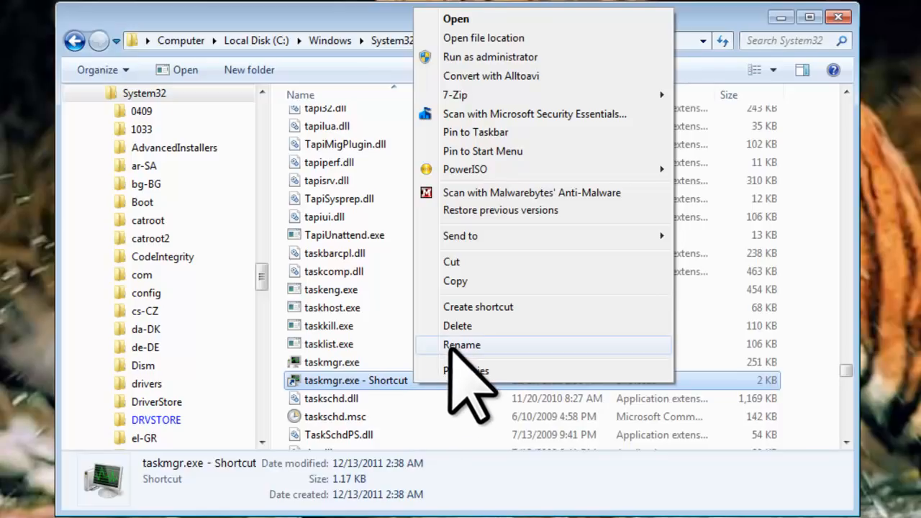
{"action": "left_click", "coordinate": [461, 345]}
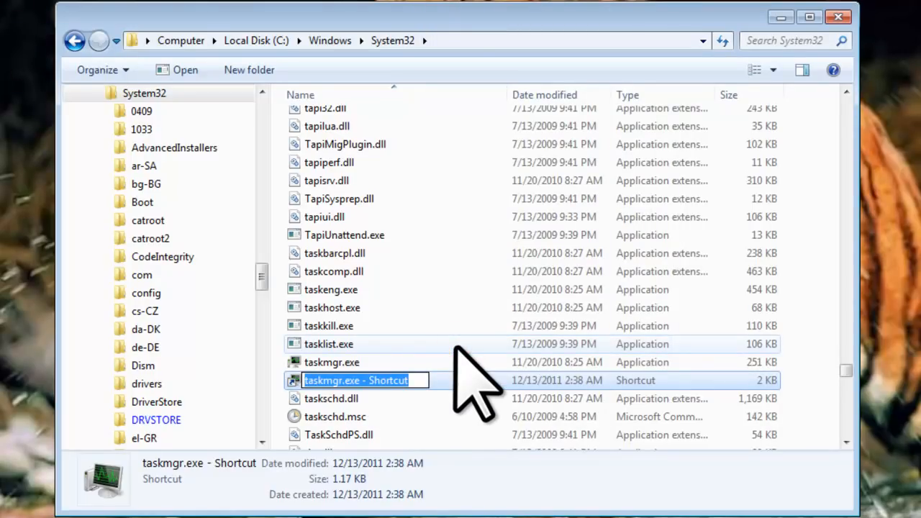
{"action": "type", "text": "Windows Task"}
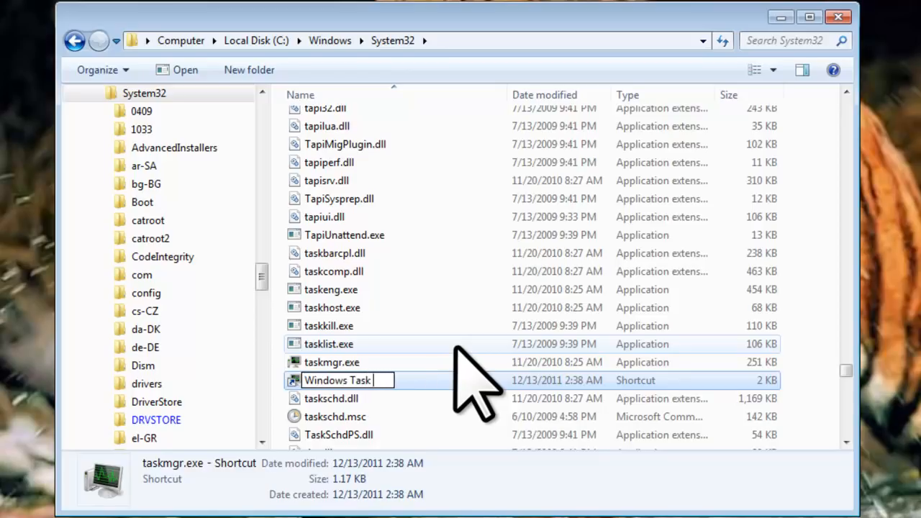
{"action": "type", "text": "Manager"}
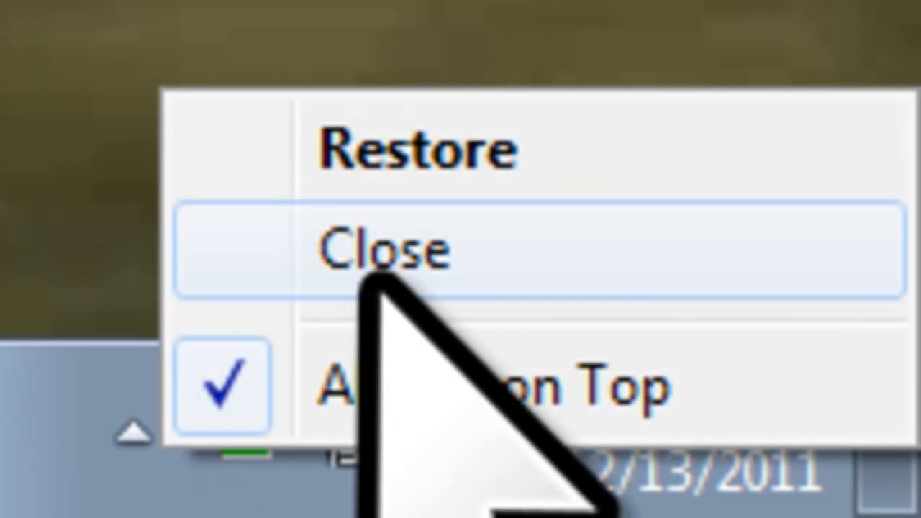
Close the running Task Manager, relaunch it from the new shortcut, then close it
{"action": "left_click", "coordinate": [385, 248]}
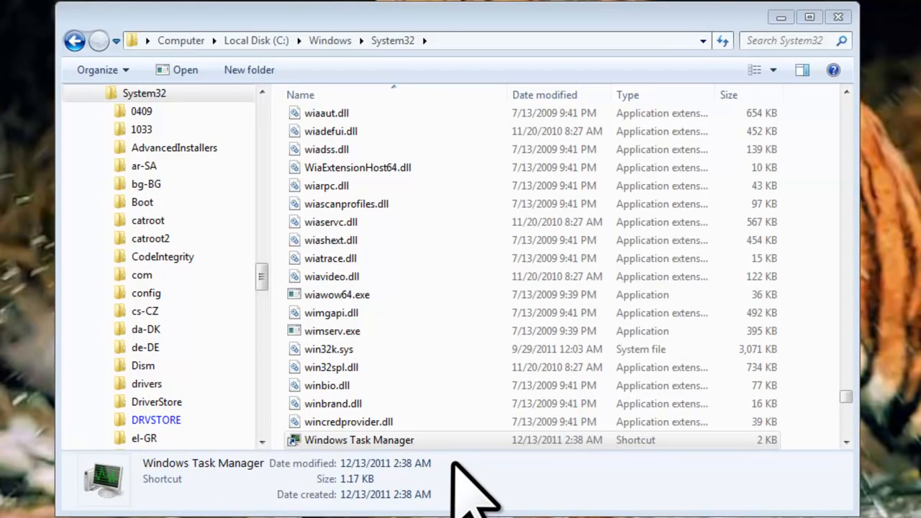
{"action": "double_click", "coordinate": [359, 440]}
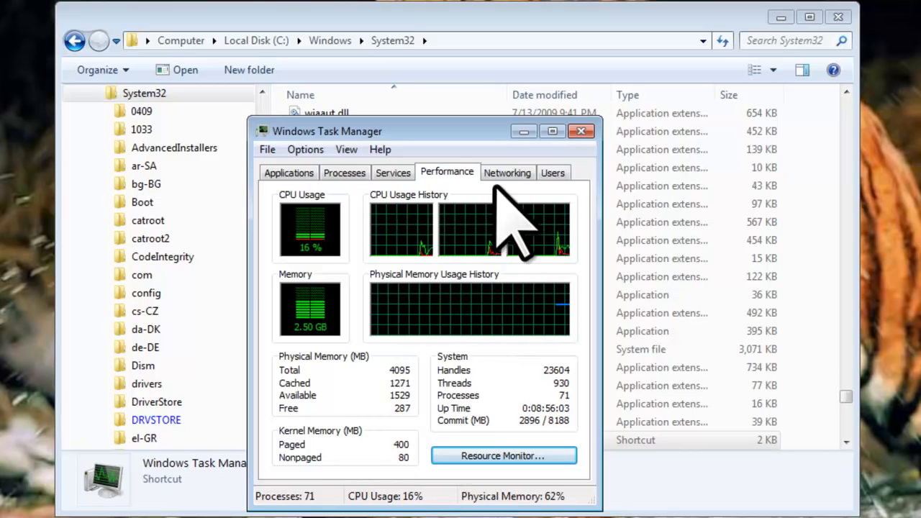
{"action": "left_click", "coordinate": [581, 131]}
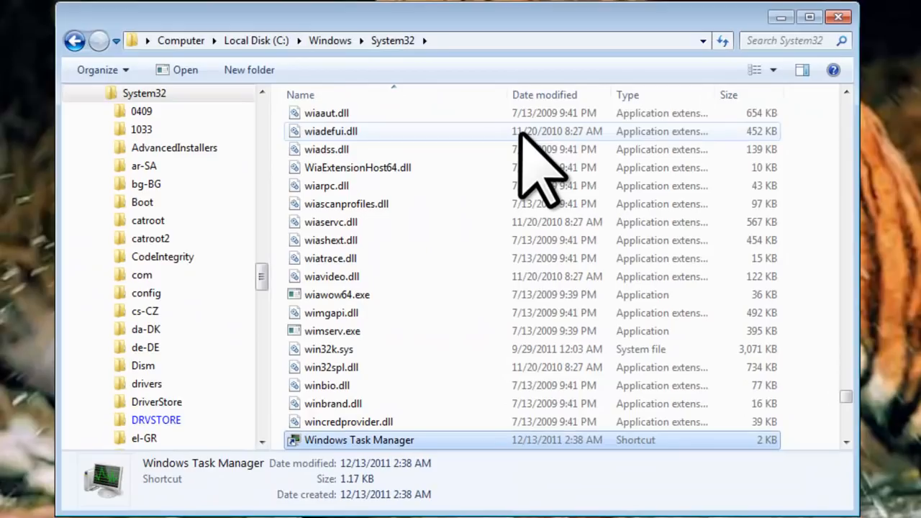
Set Run to Minimized on the shortcut's Properties Shortcut tab and apply it
{"action": "right_click", "coordinate": [359, 439]}
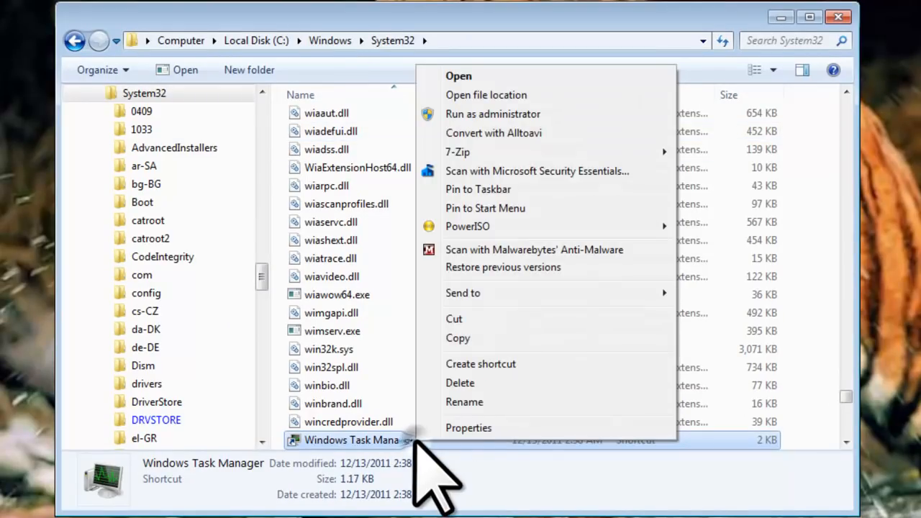
{"action": "left_click", "coordinate": [468, 427]}
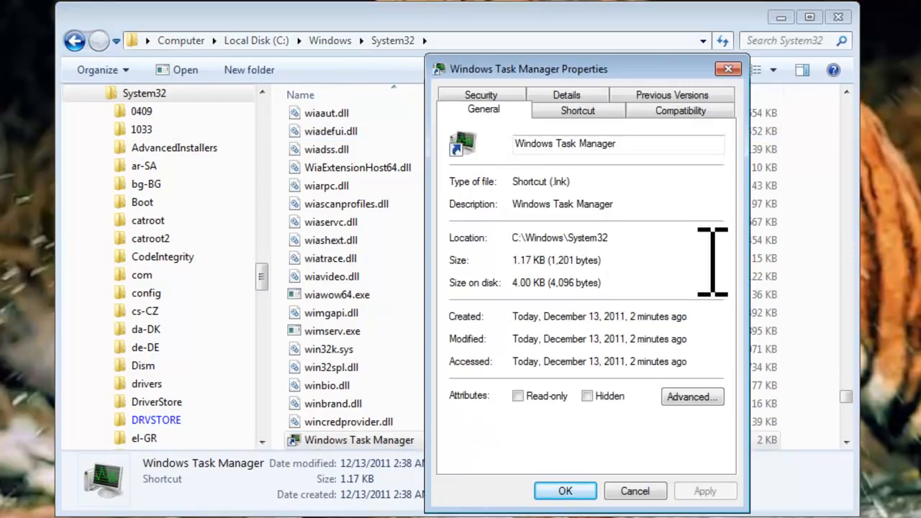
{"action": "left_click", "coordinate": [577, 110]}
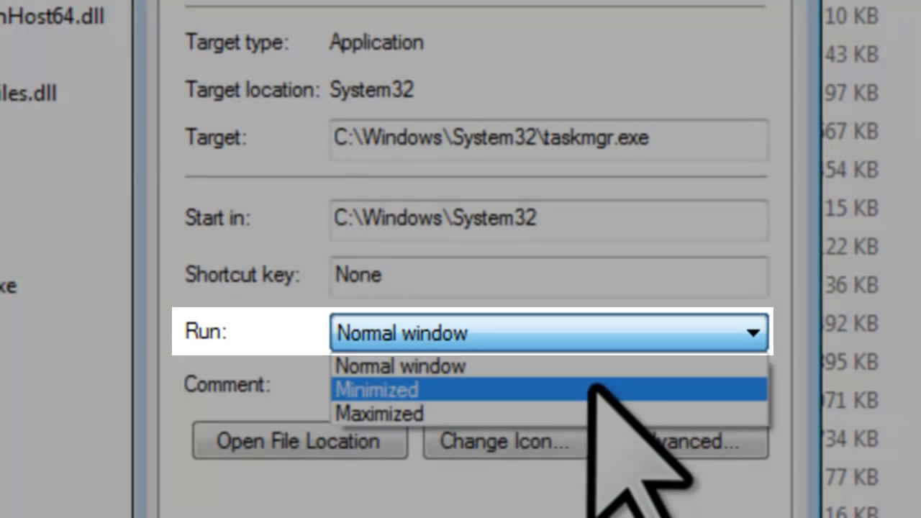
{"action": "left_click", "coordinate": [376, 389]}
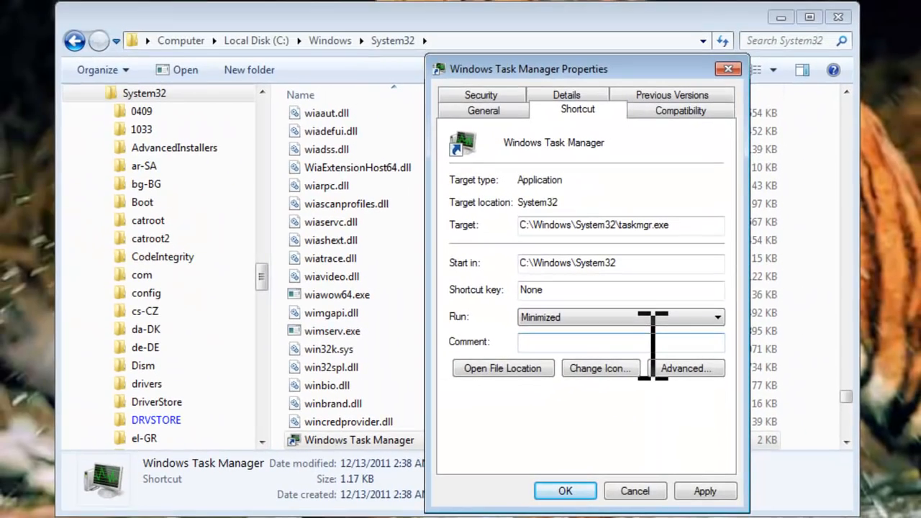
{"action": "left_click", "coordinate": [565, 491]}
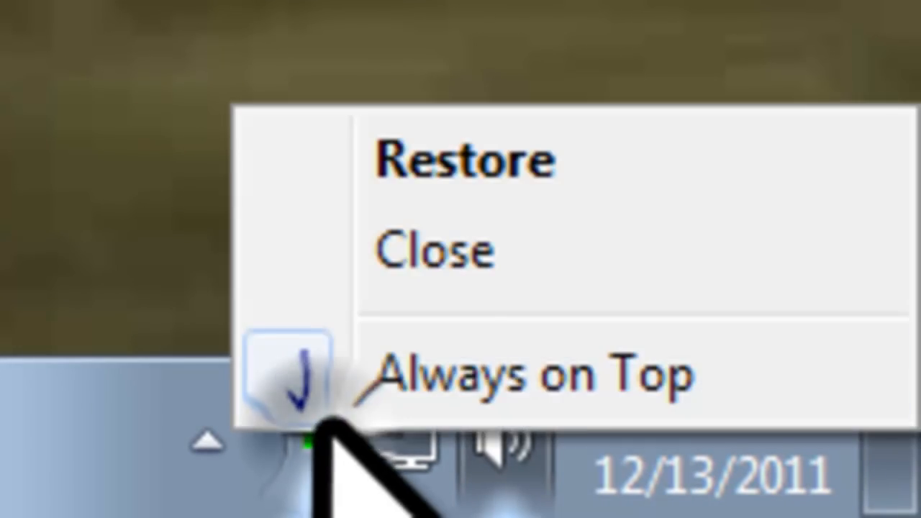
Close the tray Task Manager and select the Windows Task Manager shortcut
{"action": "left_click", "coordinate": [464, 160]}
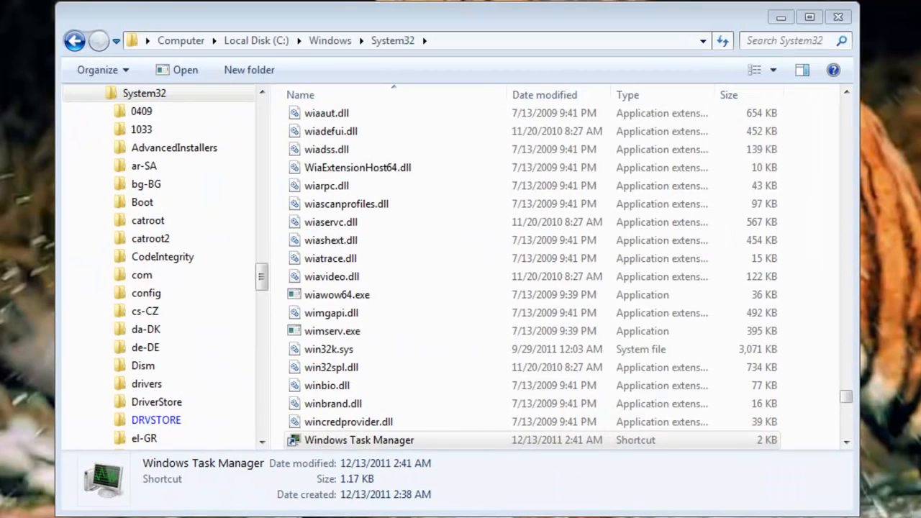
{"action": "left_click", "coordinate": [359, 440]}
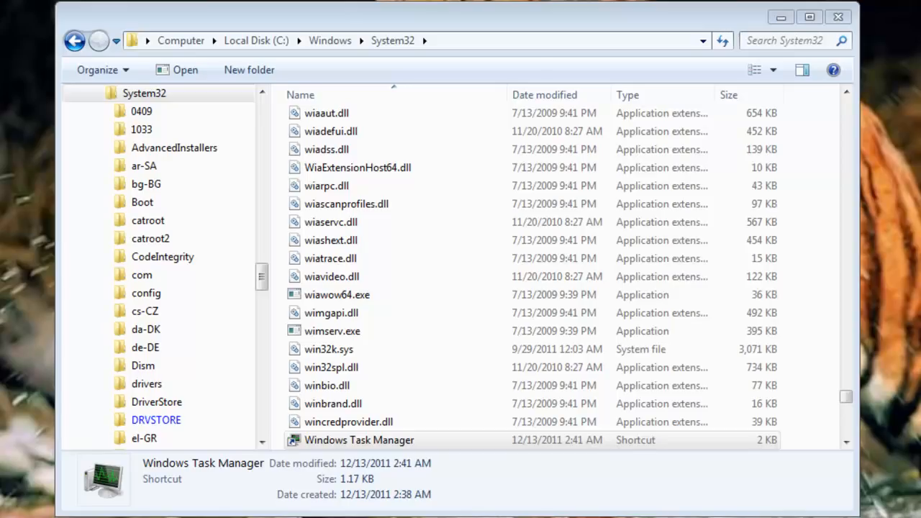
Copy the Task Manager shortcut and bring up the Startup folder's options in All Programs
{"action": "right_click", "coordinate": [359, 440]}
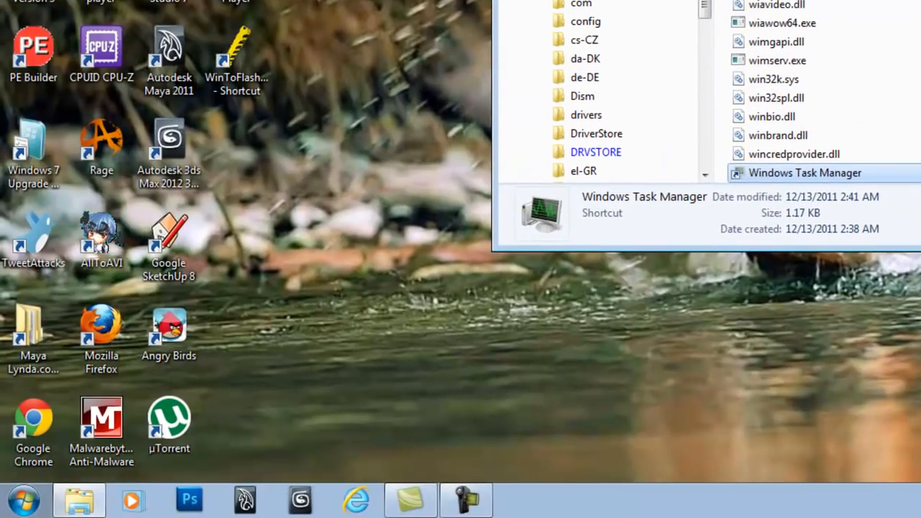
{"action": "left_click", "coordinate": [22, 498]}
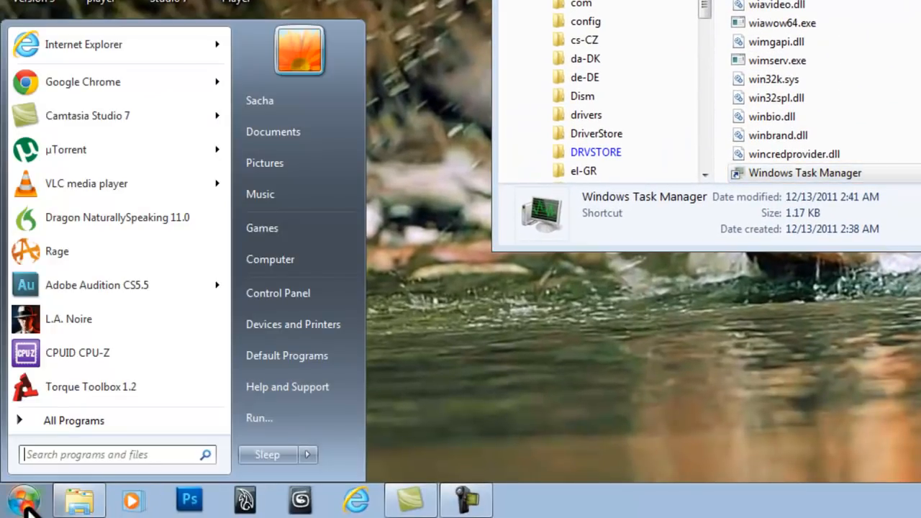
{"action": "left_click", "coordinate": [73, 420]}
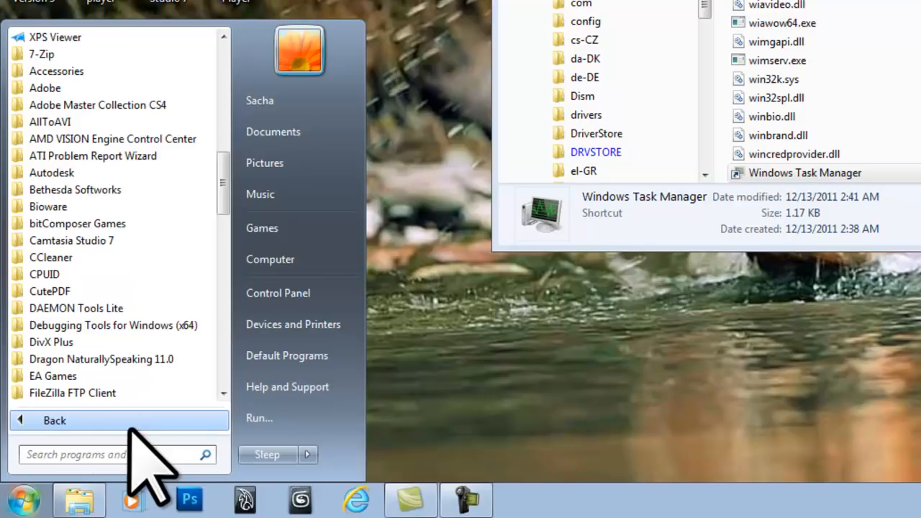
{"action": "scroll", "scroll_direction": "down", "scroll_amount": 3}
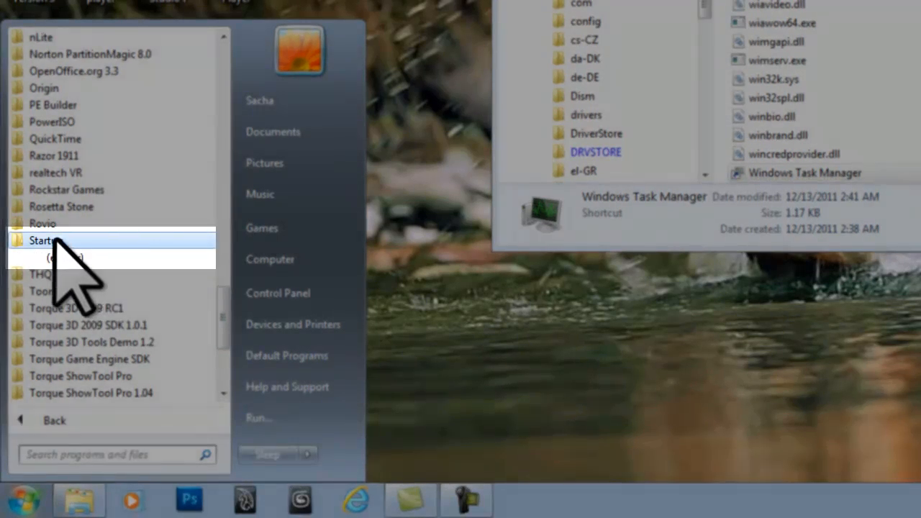
{"action": "right_click", "coordinate": [43, 239]}
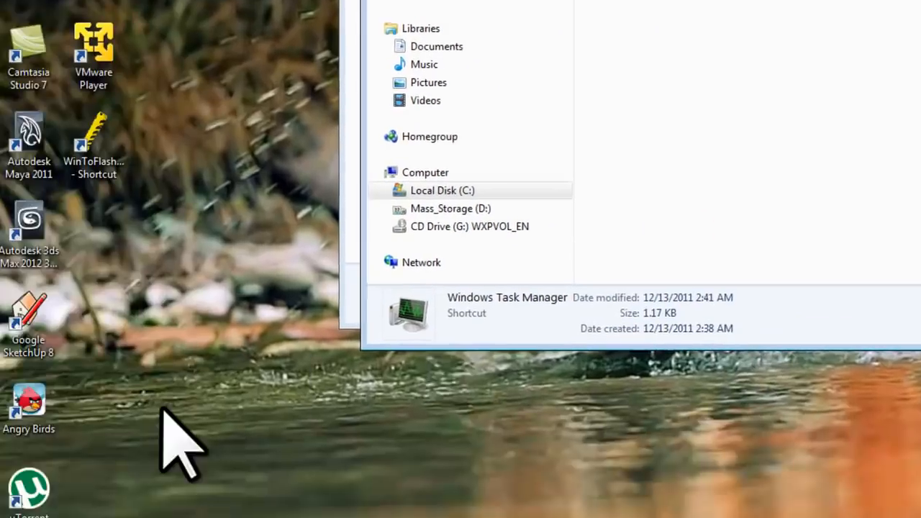
Launch the Windows Task Manager entry from Start > All Programs > Startup
{"action": "left_click", "coordinate": [25, 498]}
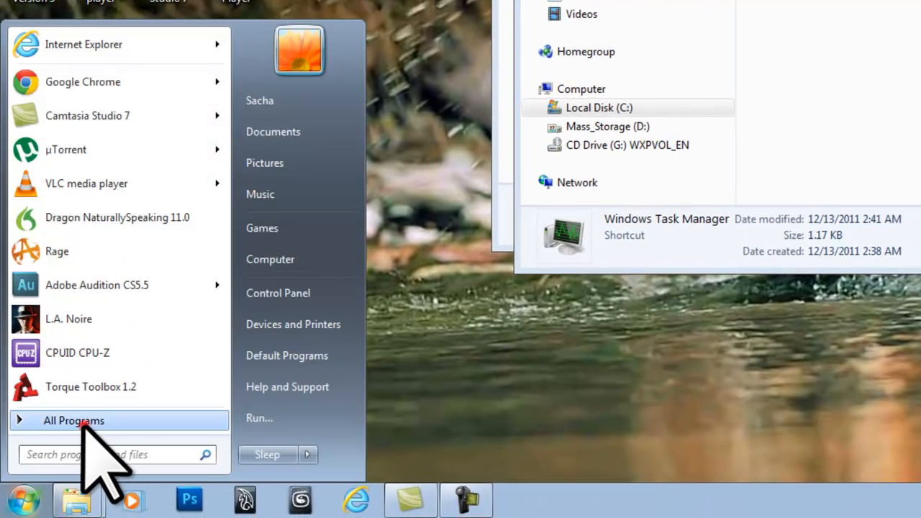
{"action": "left_click", "coordinate": [73, 420]}
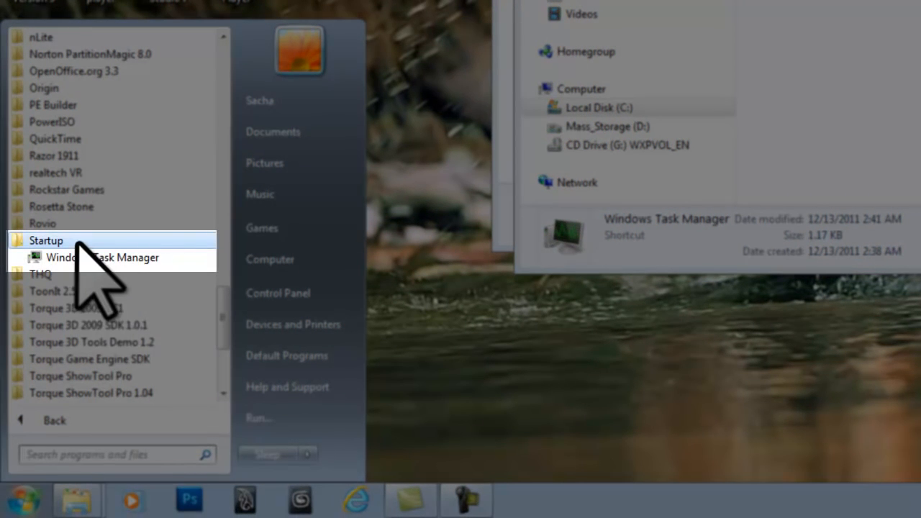
{"action": "mouse_move", "coordinate": [102, 258]}
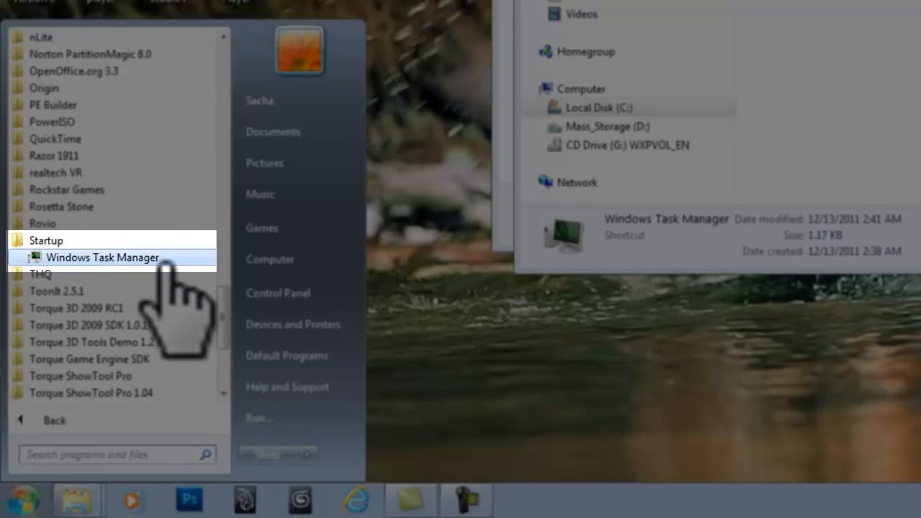
{"action": "left_click", "coordinate": [526, 474]}
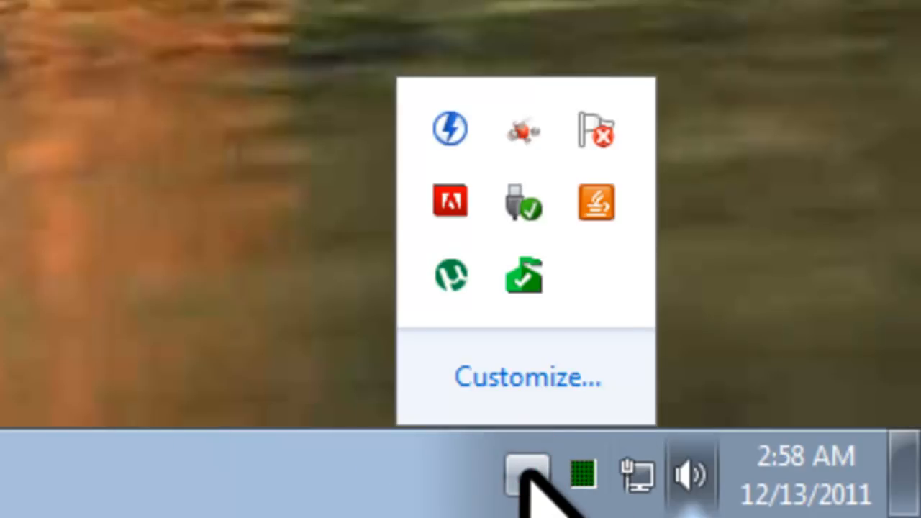
{"action": "mouse_move", "coordinate": [527, 378]}
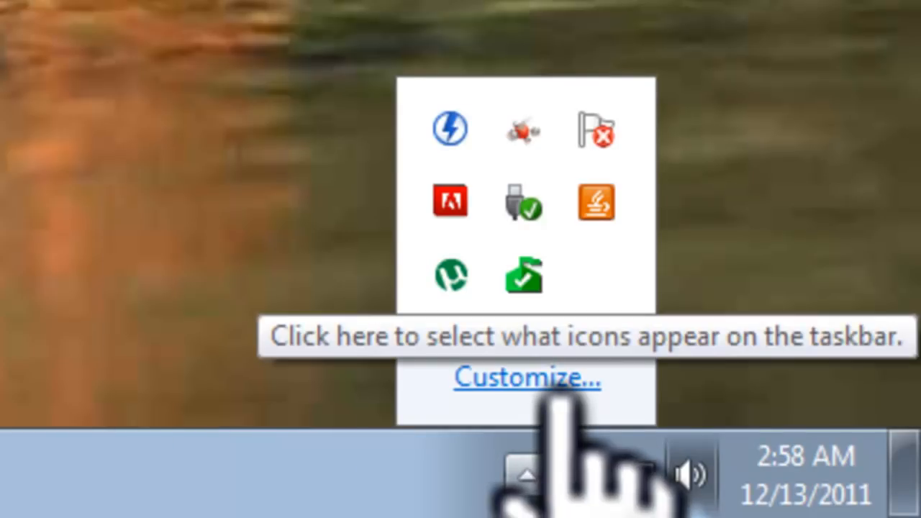
Set the Windows Task Manager tray icon to 'Show icon and notifications' and confirm
{"action": "left_click", "coordinate": [525, 377]}
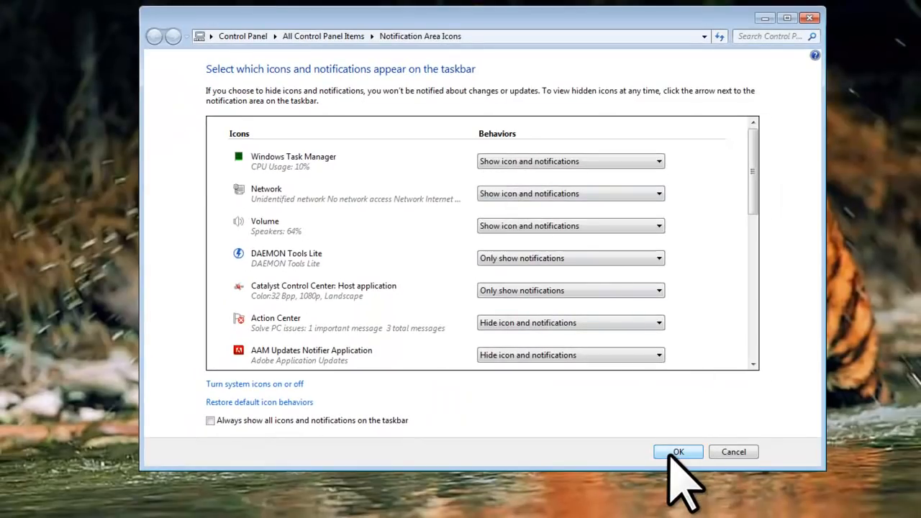
{"action": "left_click", "coordinate": [677, 452]}
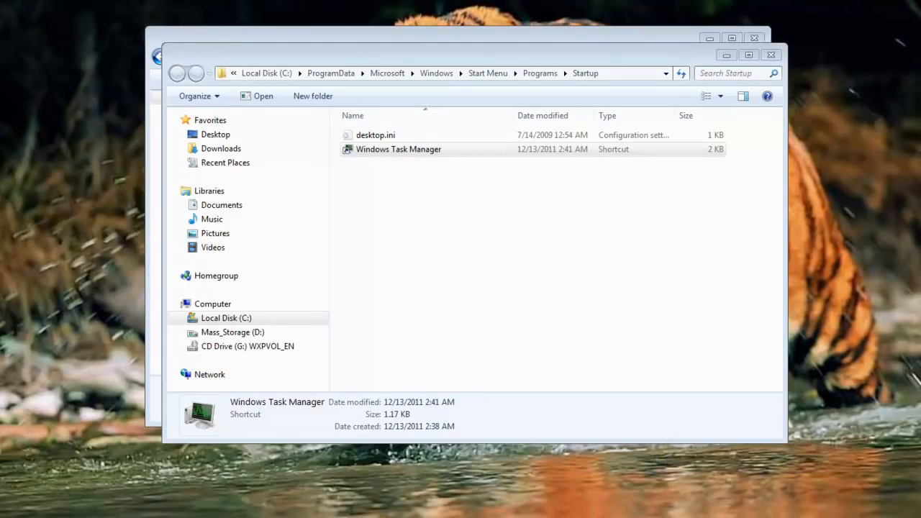